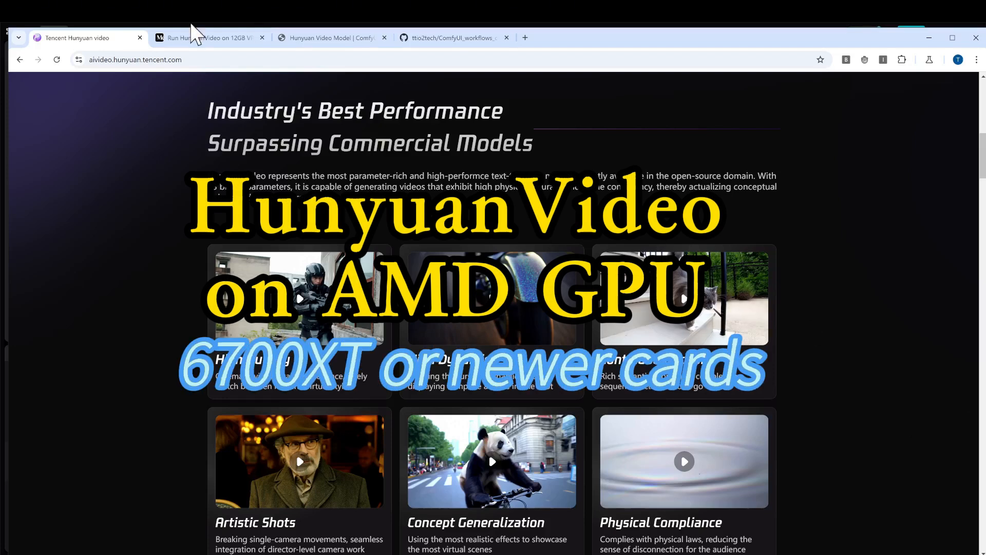
Step: Show the Medium article's minimum requirements and Steps to run sections for HunyuanVideo on 12GB VRAM
left_click(208, 38)
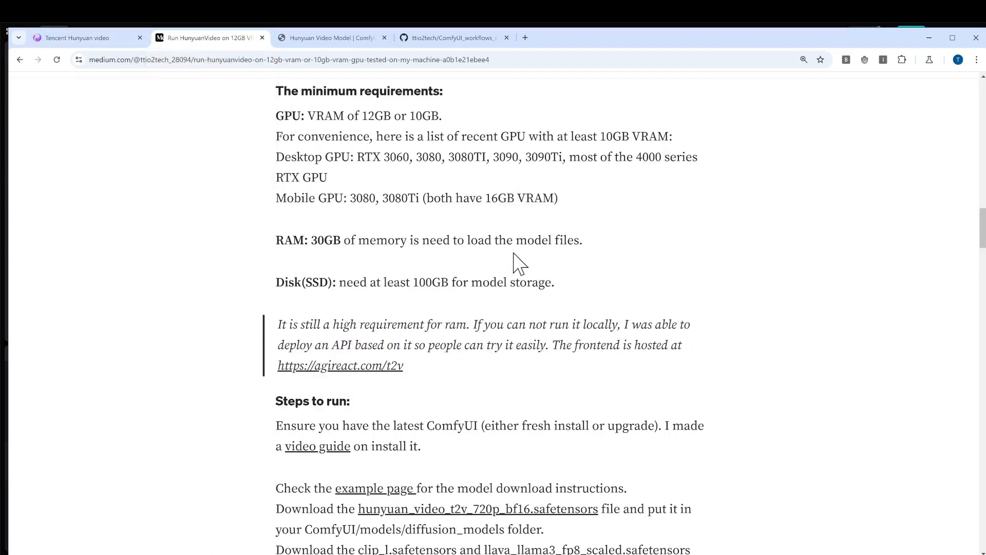
mouse_move(364, 147)
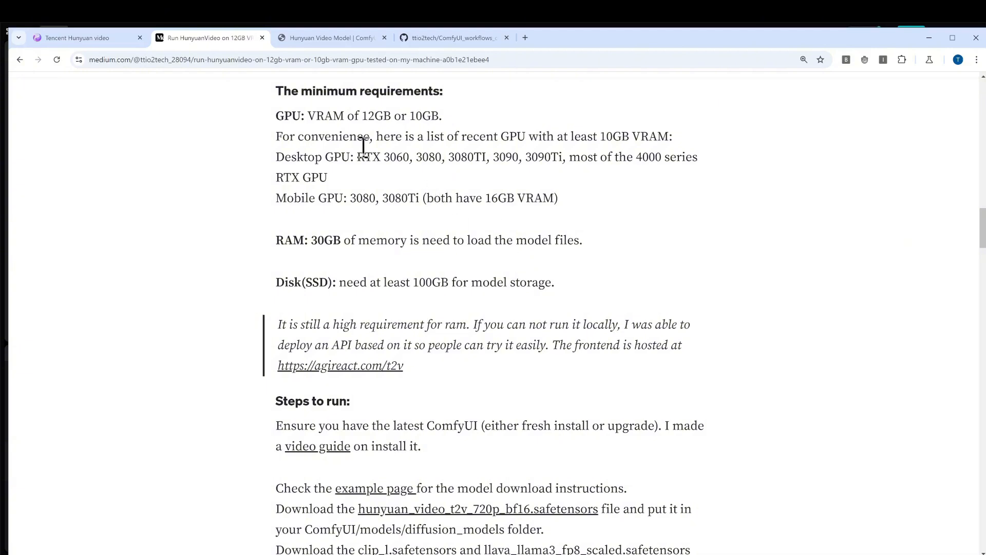
mouse_move(710, 238)
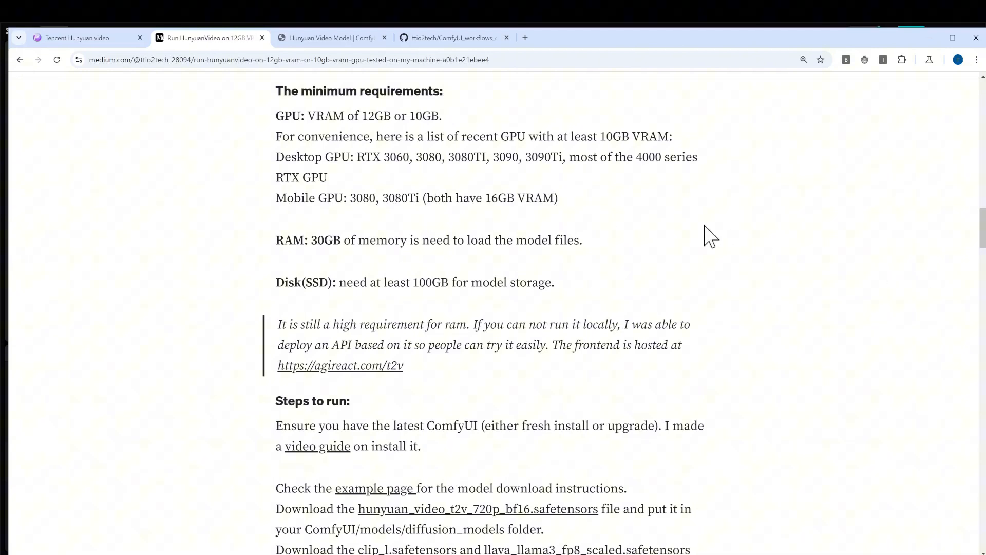
mouse_move(533, 275)
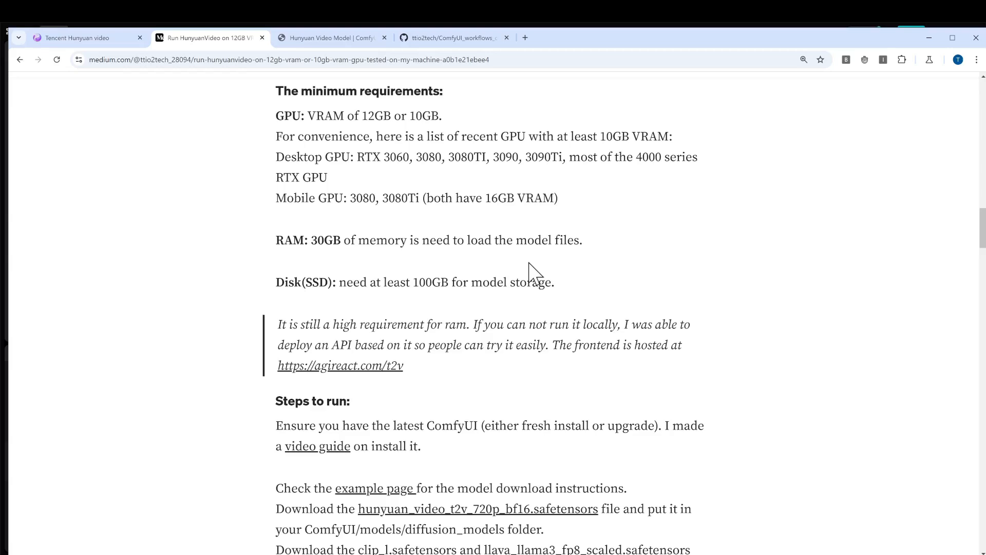
mouse_move(492, 309)
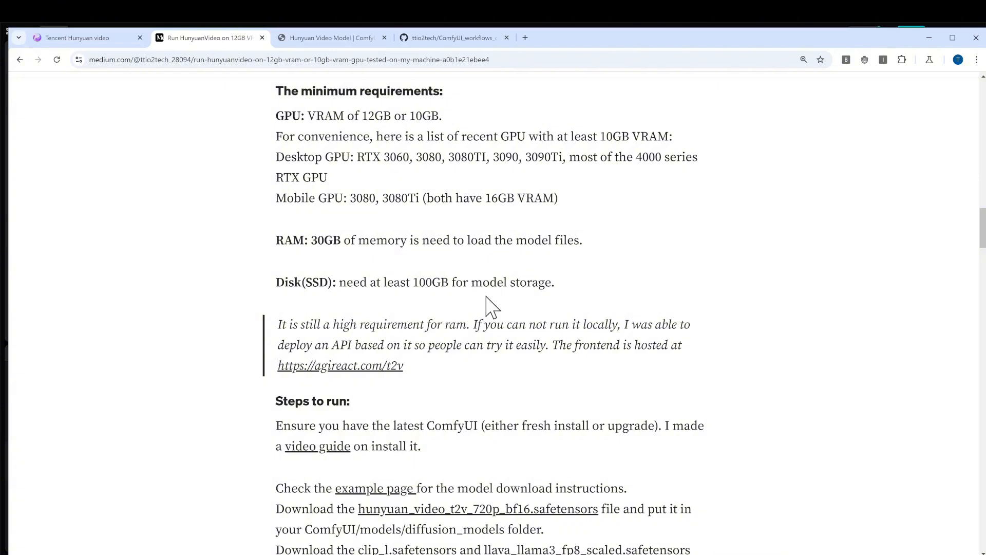
scroll("down", 3)
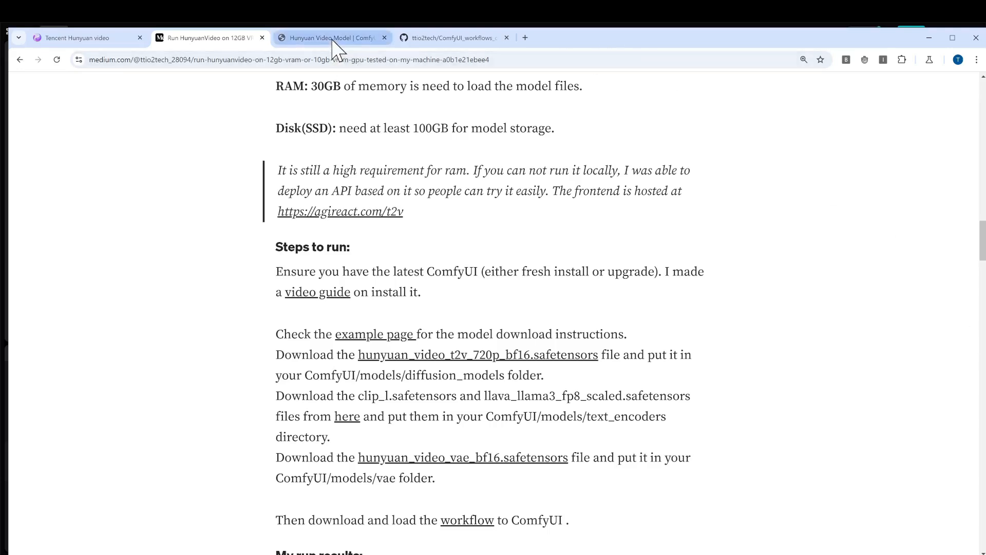
Step: View the Hunyuan Video Model examples page and highlight the model file download instructions
left_click(330, 38)
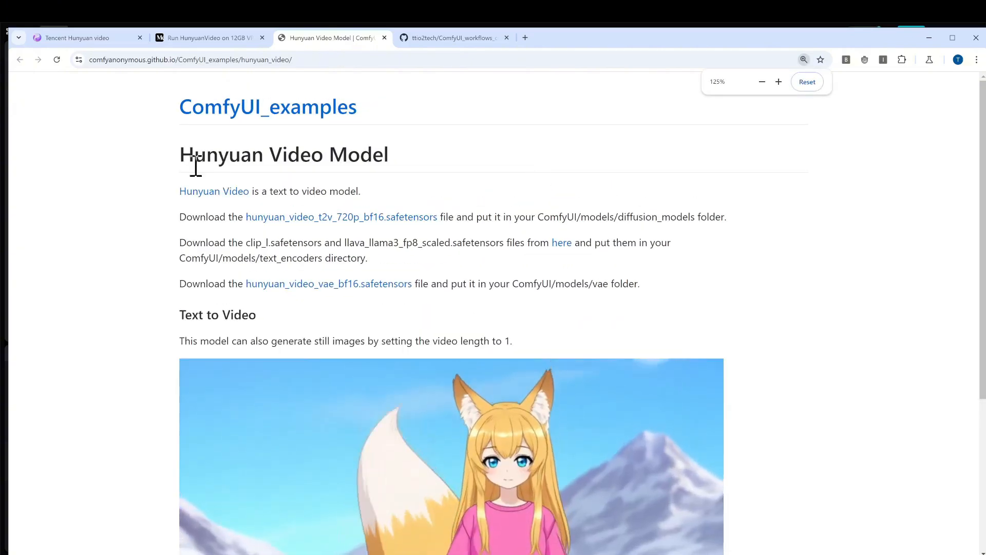
left_click_drag(181, 156, 377, 156)
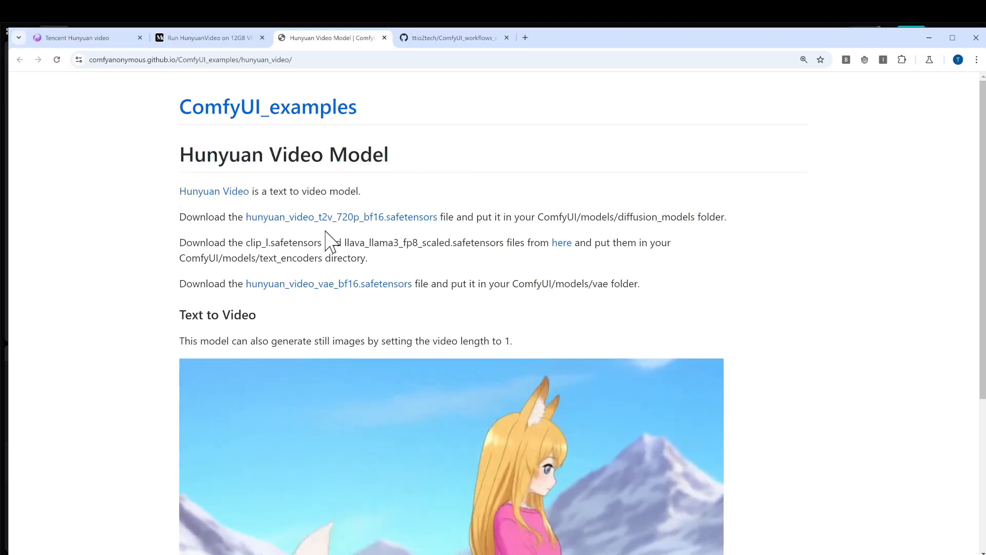
mouse_move(444, 261)
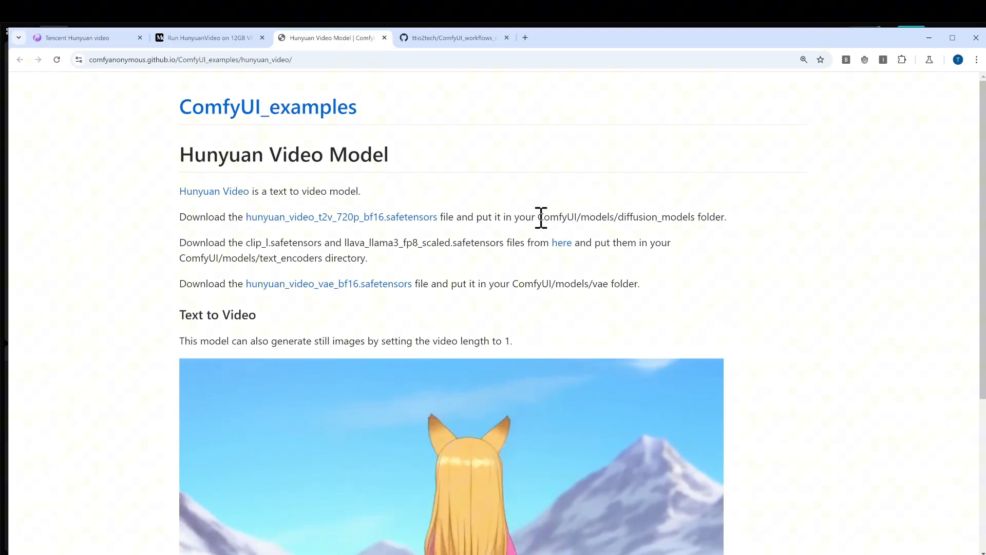
left_click_drag(538, 216, 696, 217)
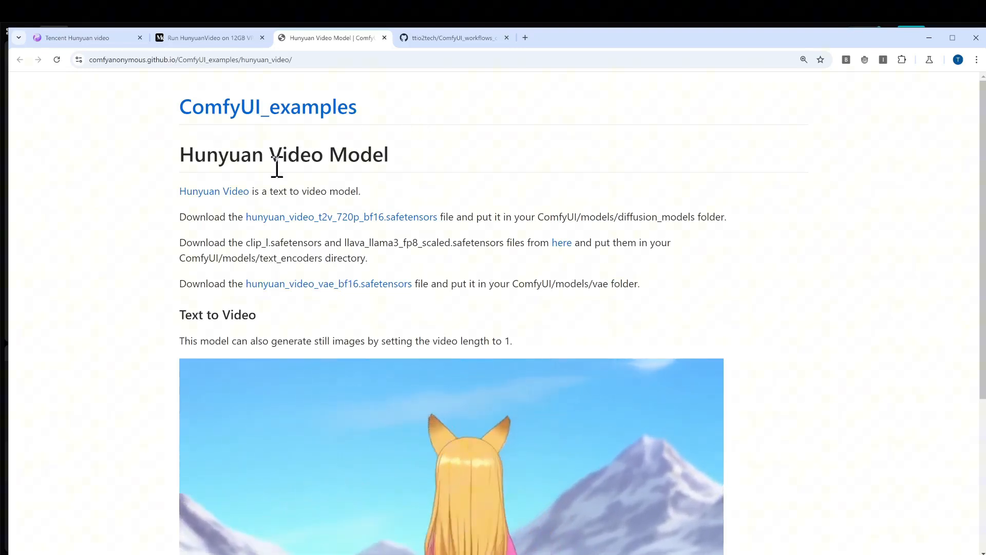
mouse_move(456, 47)
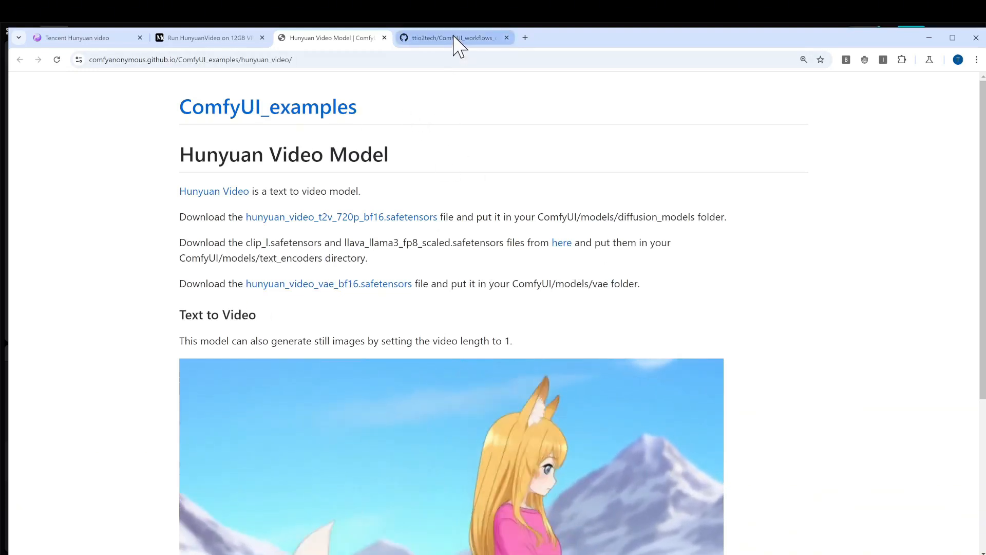
Step: Get HunyuanVideo_12GB_10GB_Workflow.json from the GitHub workflows collection, then return to the Medium article
left_click(450, 38)
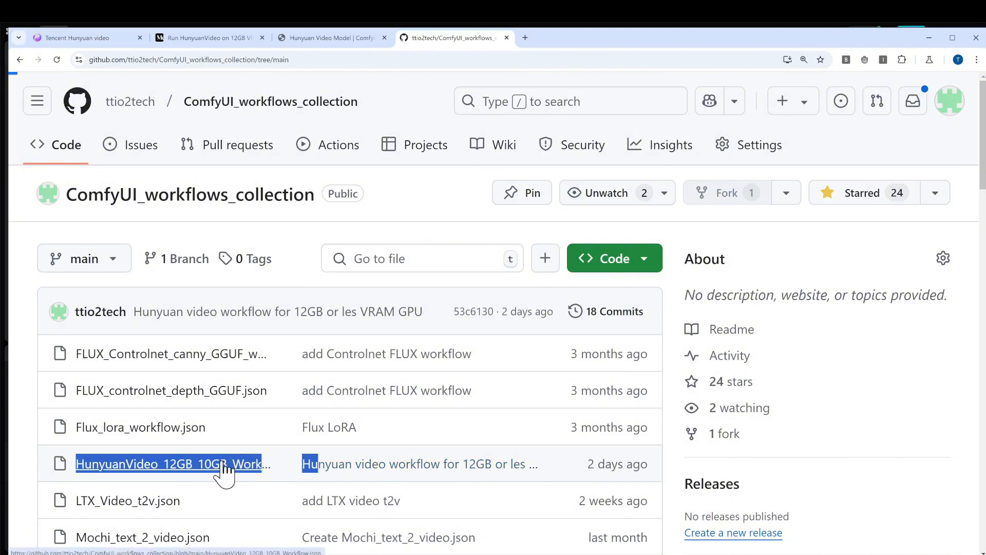
left_click(168, 464)
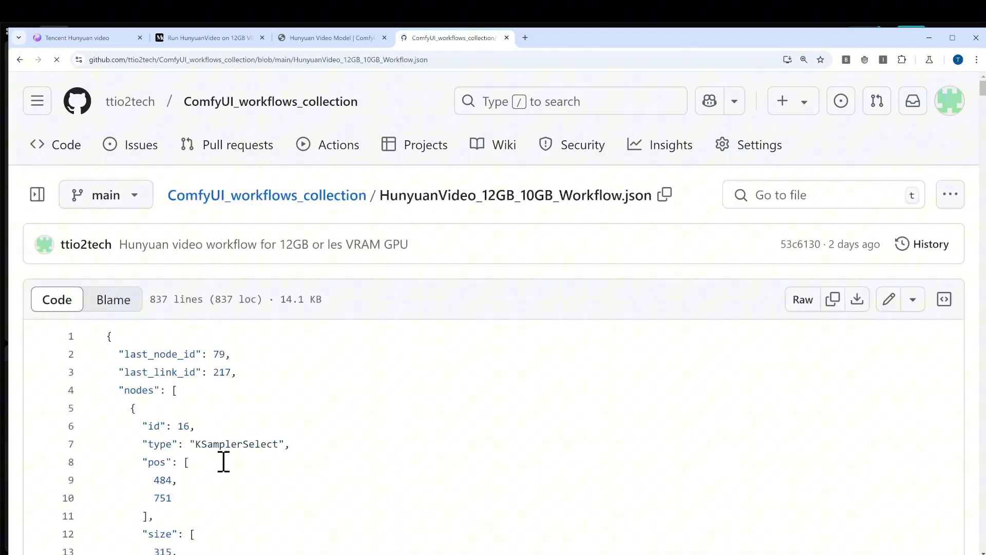
mouse_move(889, 299)
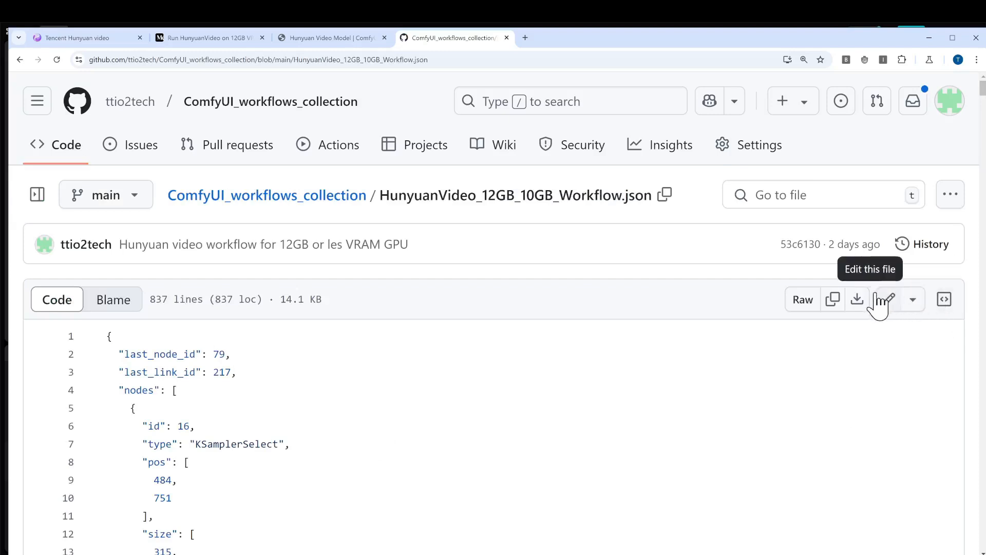
mouse_move(856, 299)
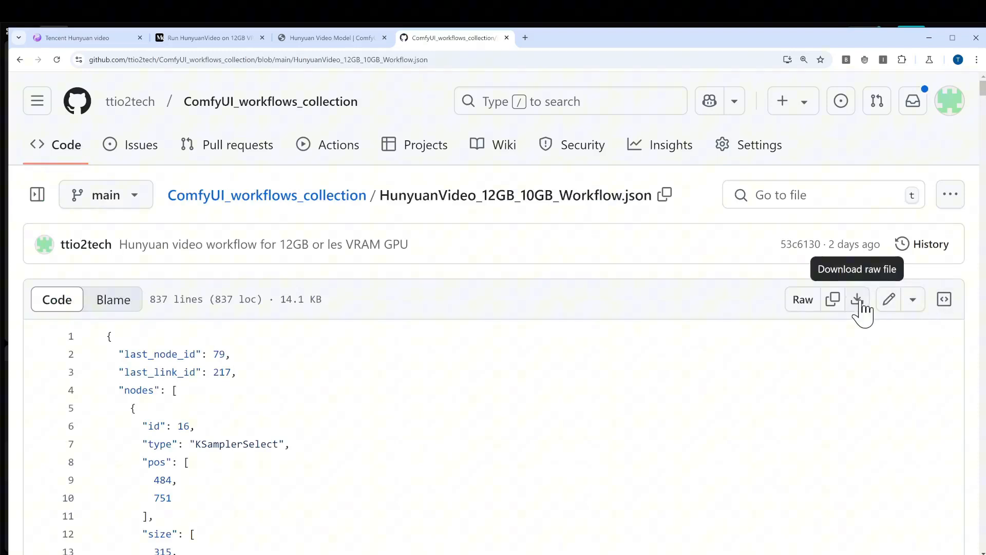
mouse_move(853, 270)
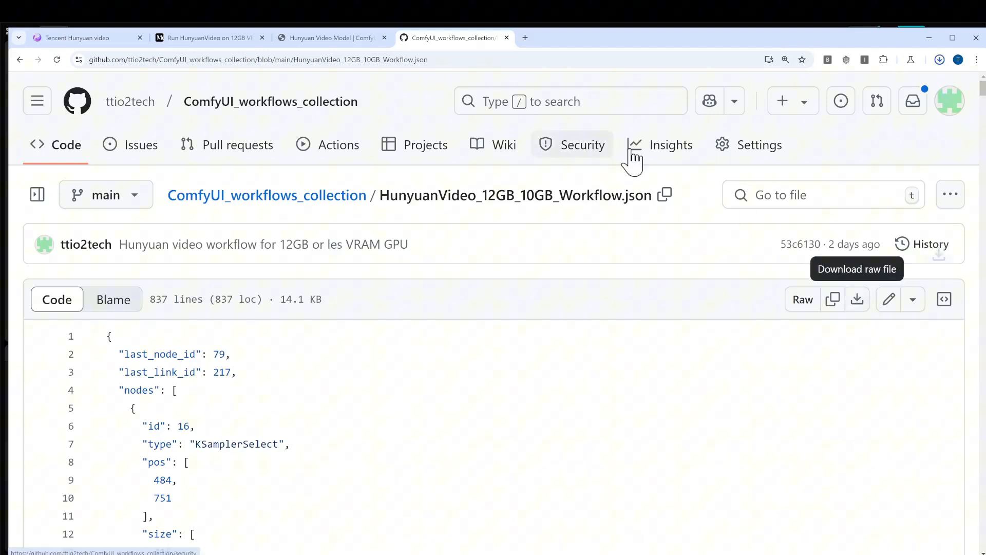
mouse_move(919, 62)
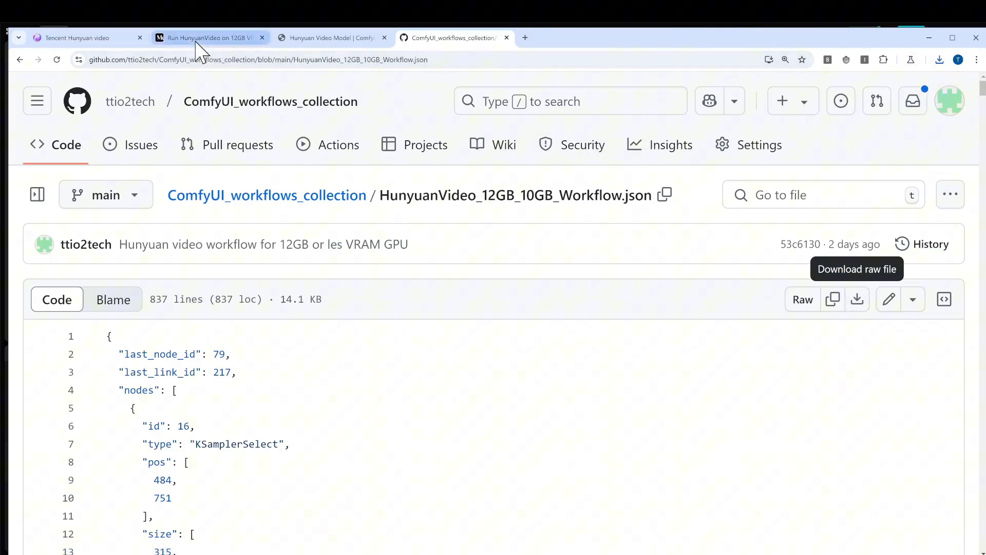
mouse_move(210, 38)
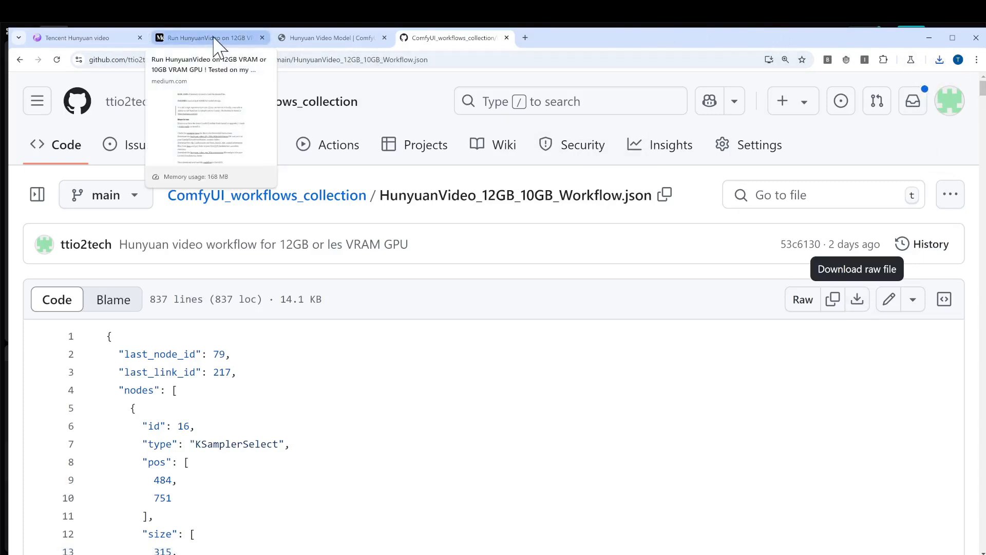
left_click(208, 38)
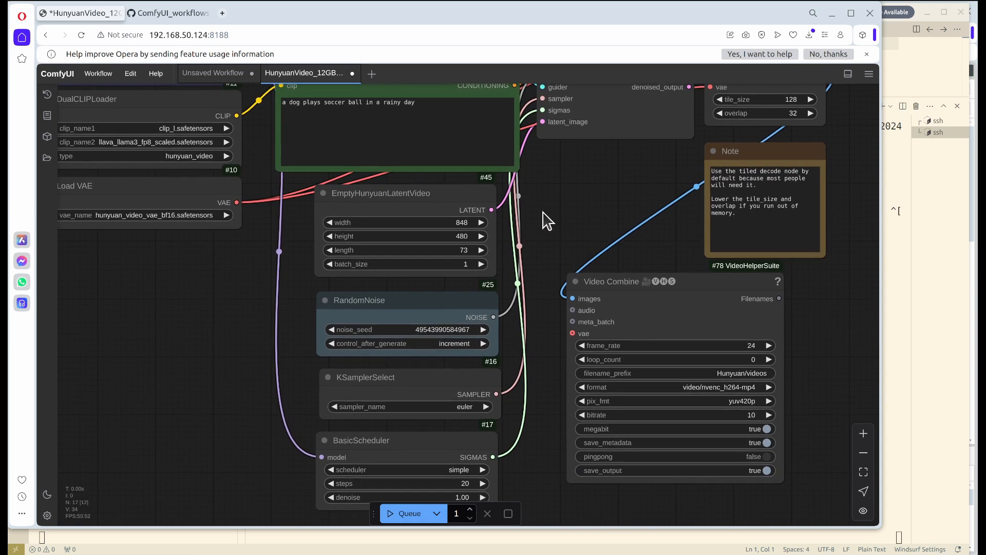
mouse_move(552, 217)
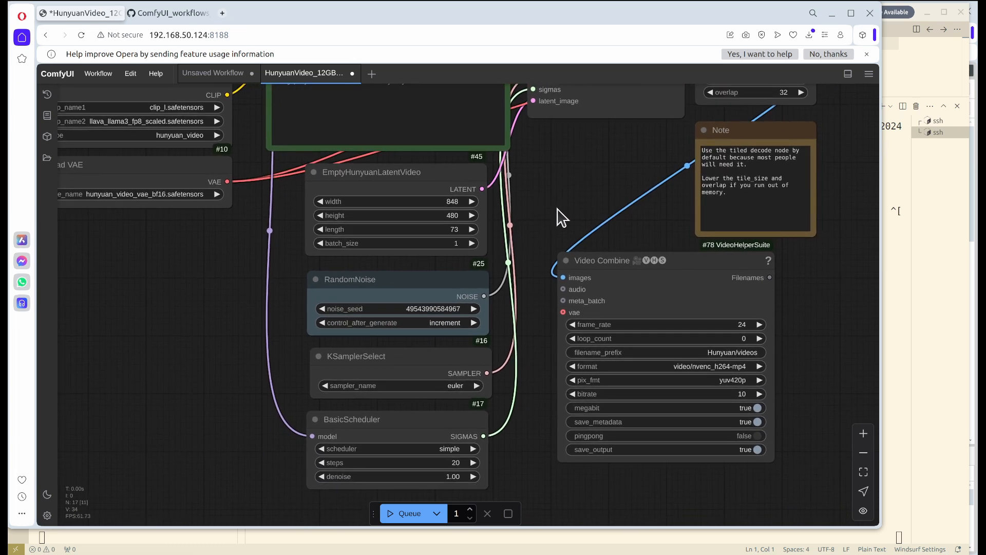
mouse_move(545, 223)
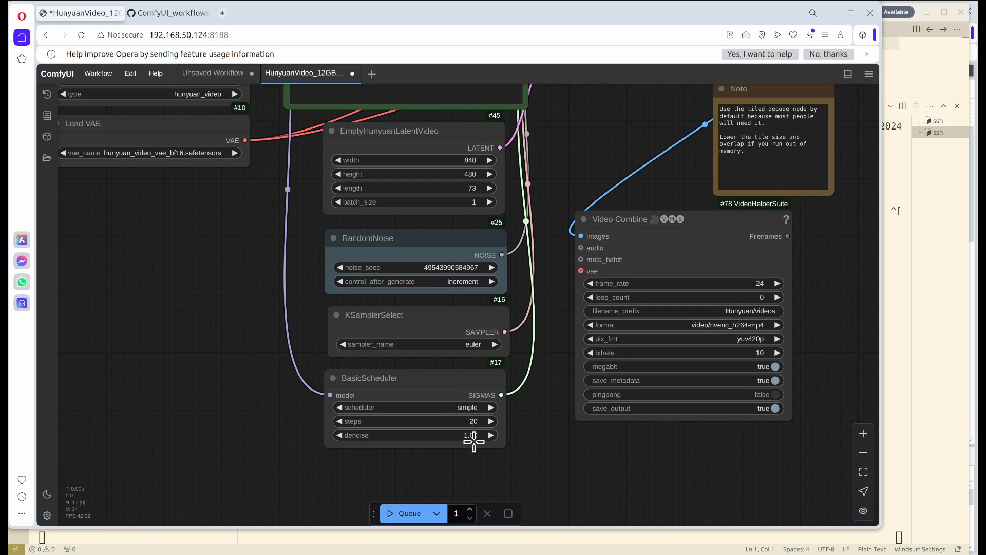
double_click(473, 421)
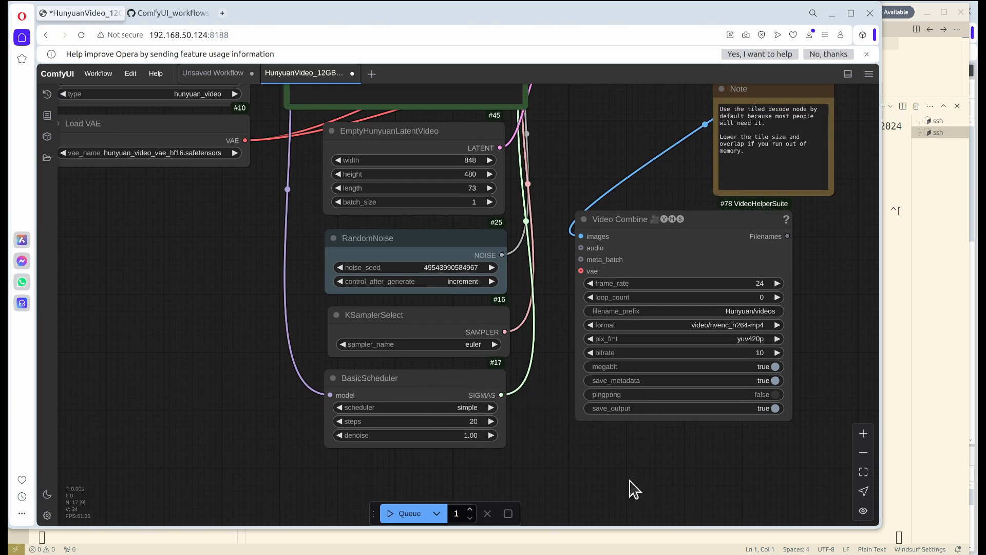
mouse_move(569, 327)
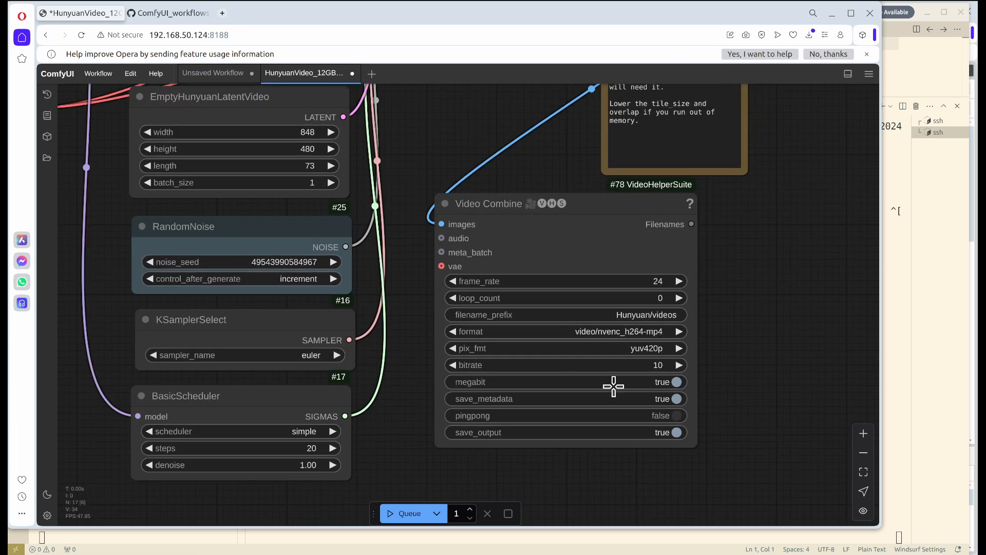
Step: Choose video/webm as the Video Combine format and enter tile_size 64 for VAE Decode (Tiled)
left_click(566, 332)
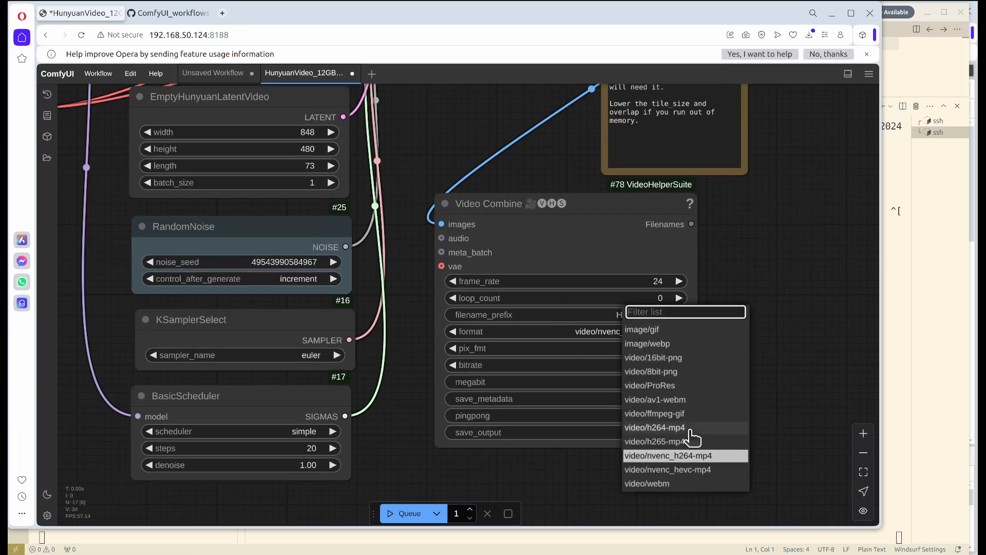
mouse_move(648, 483)
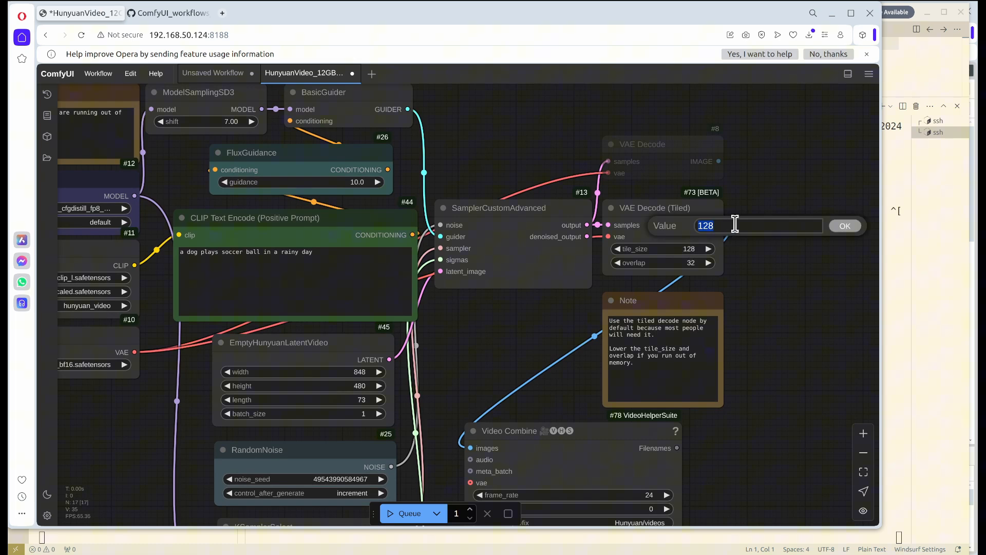
type("64")
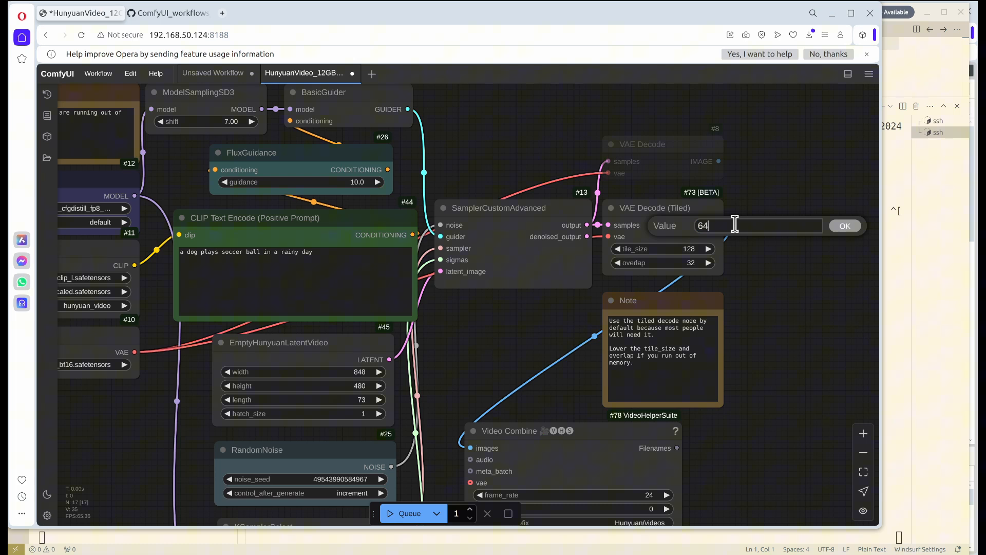
Step: Apply tile size 64 and set the EmptyHunyuanLatentVideo dimensions to 432×240 with 53 frames
left_click(846, 225)
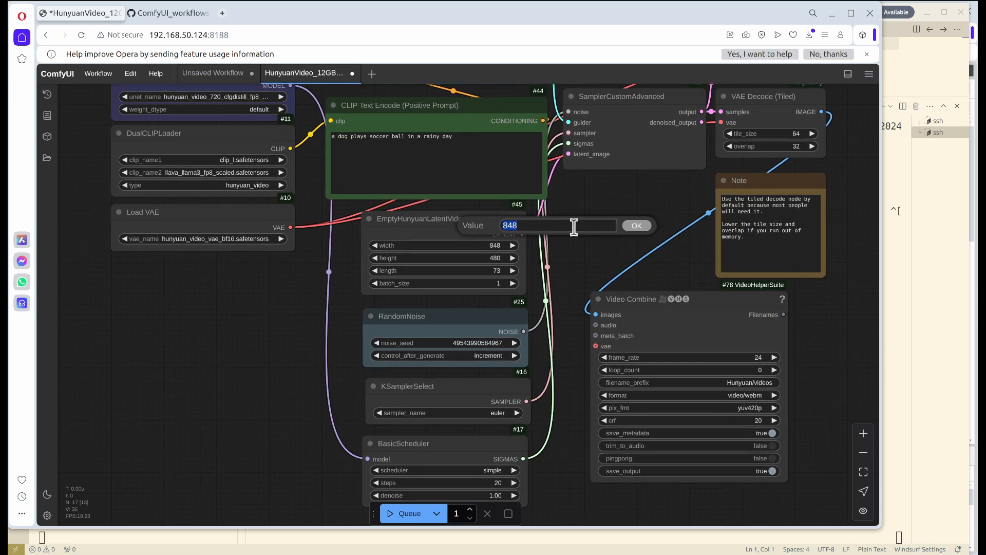
type("420")
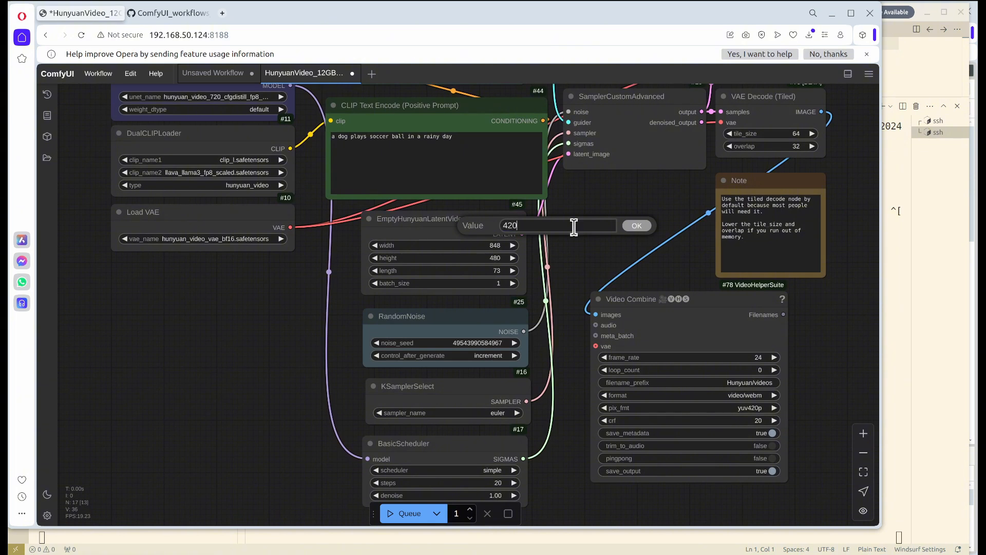
type("416")
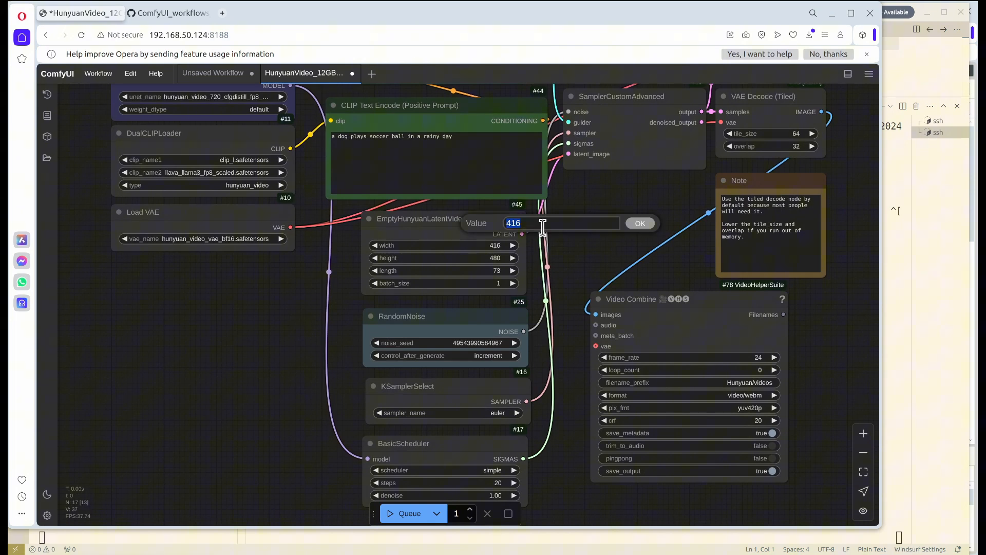
left_click(639, 223)
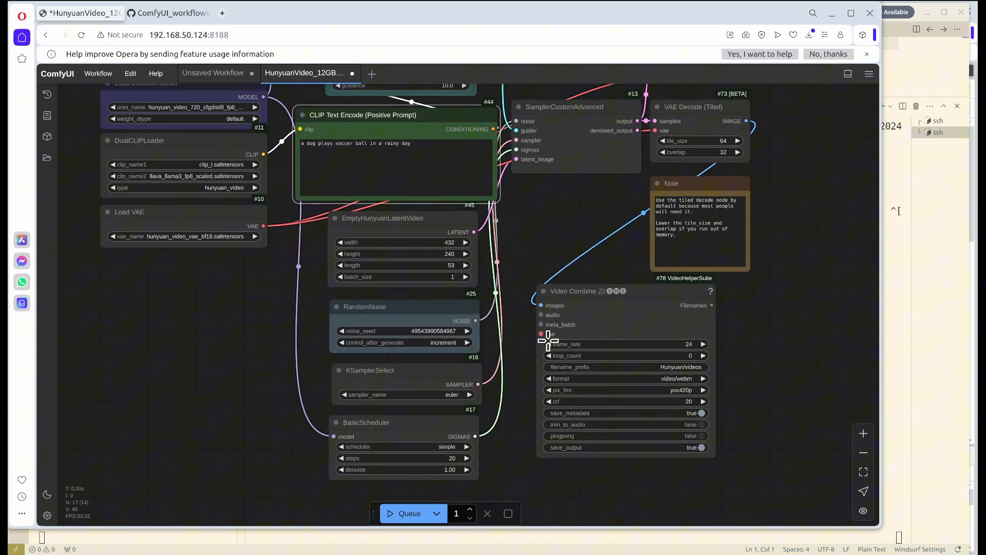
type("ss")
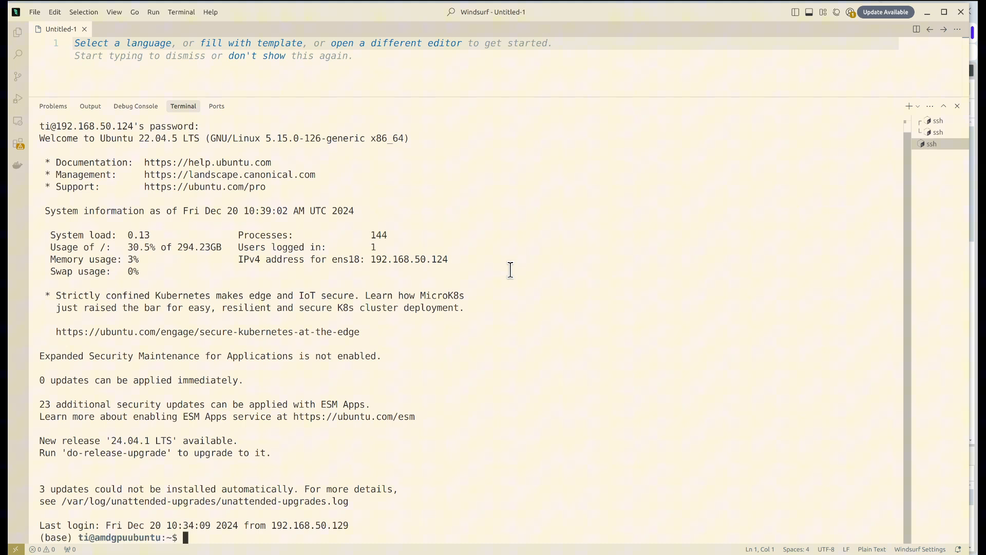
Step: Run htop on the Ubuntu GPU server to monitor CPU and memory while ComfyUI loads the model
type("htop")
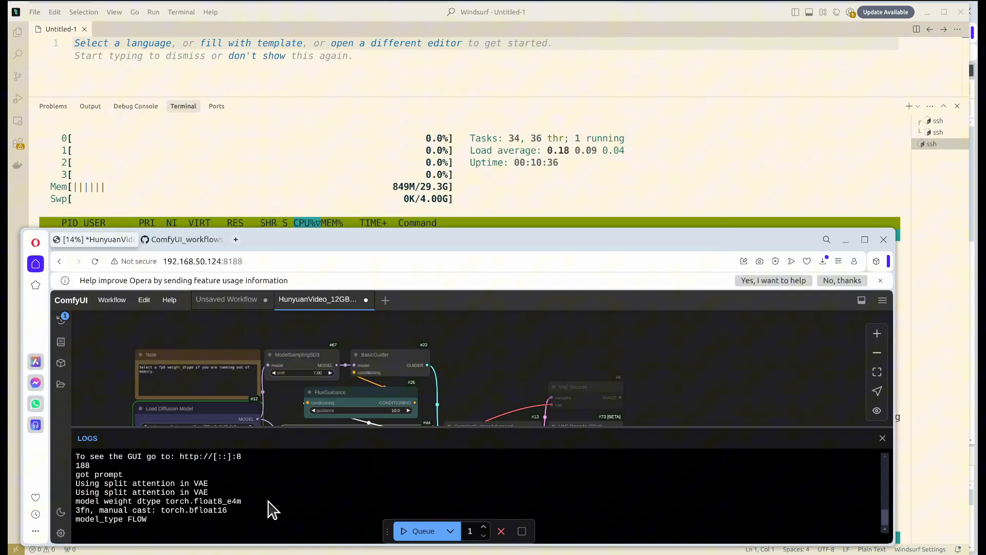
mouse_move(367, 444)
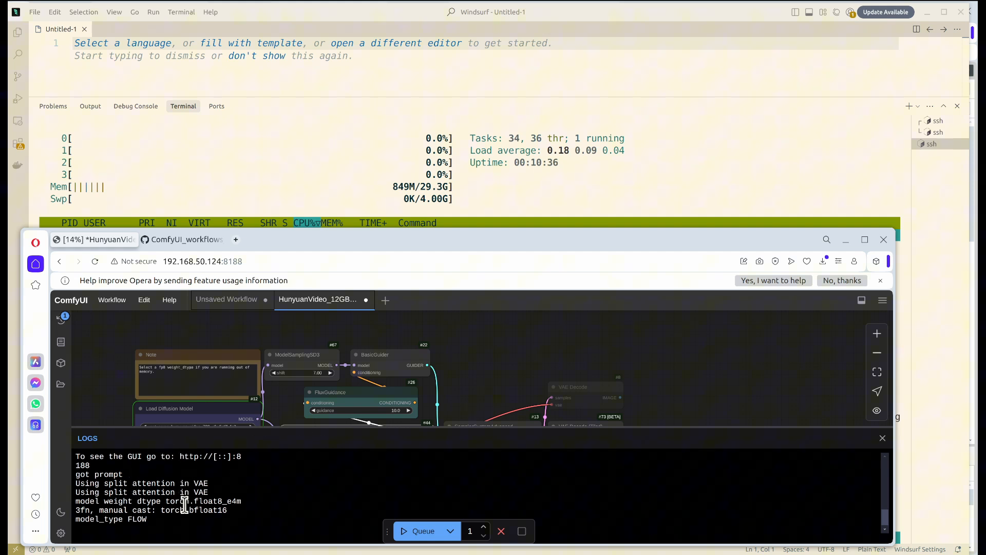
mouse_move(497, 532)
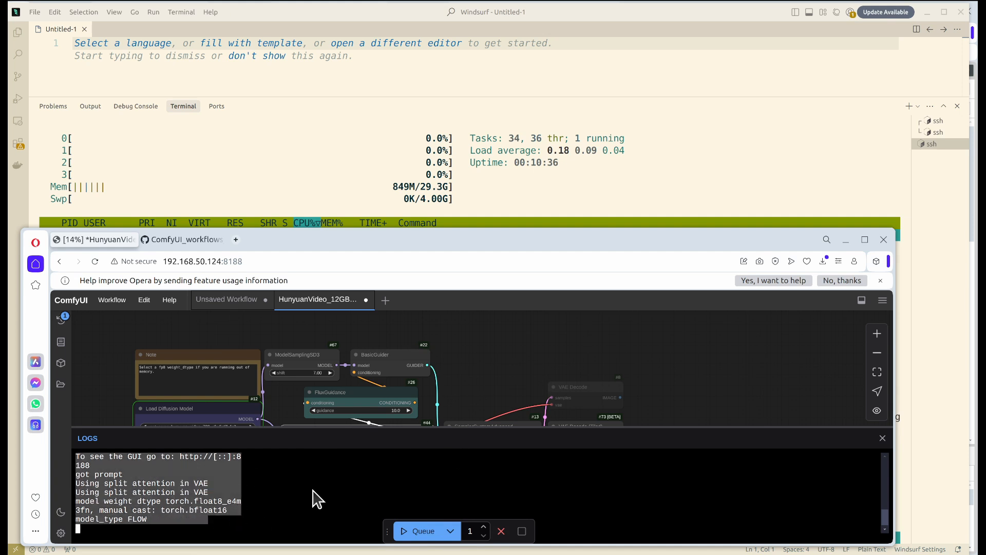
mouse_move(320, 299)
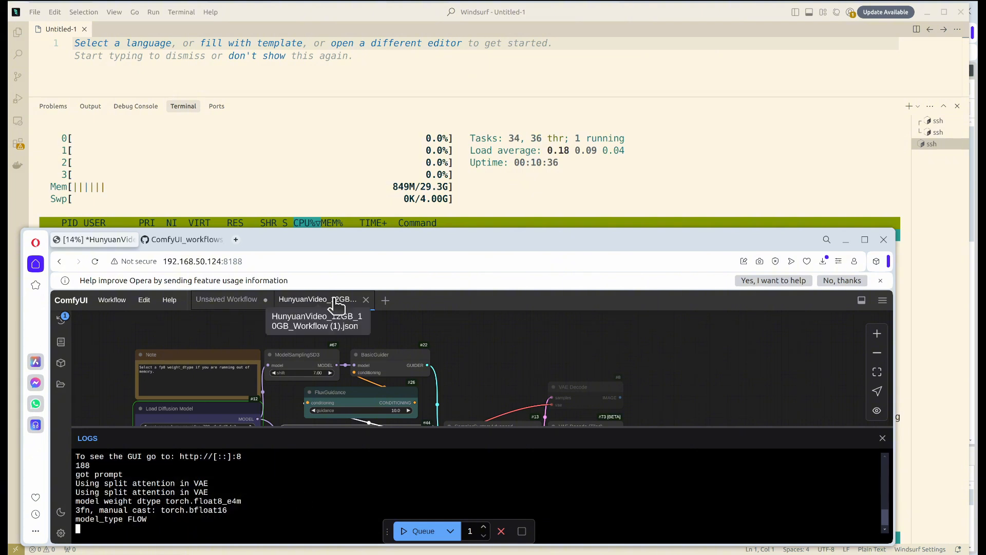
mouse_move(335, 349)
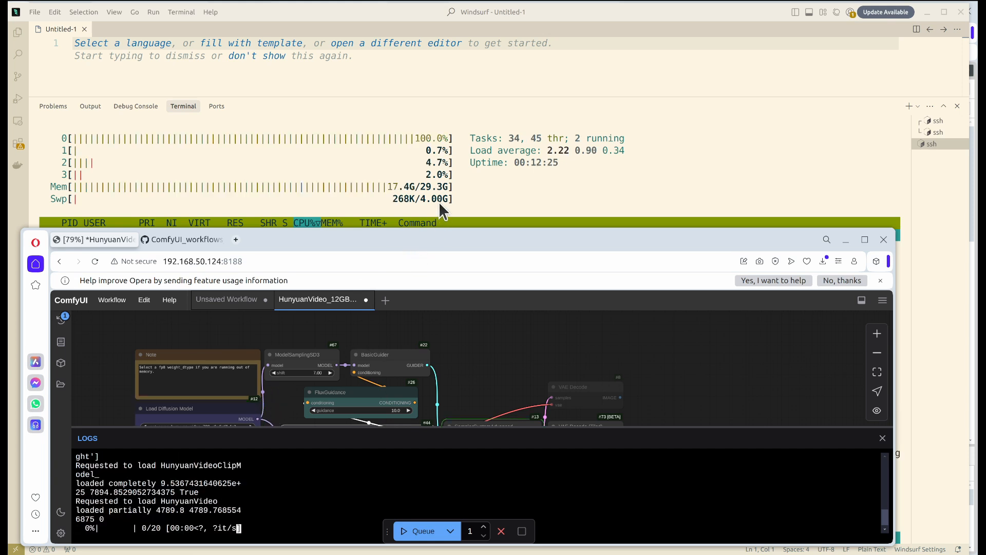
mouse_move(391, 194)
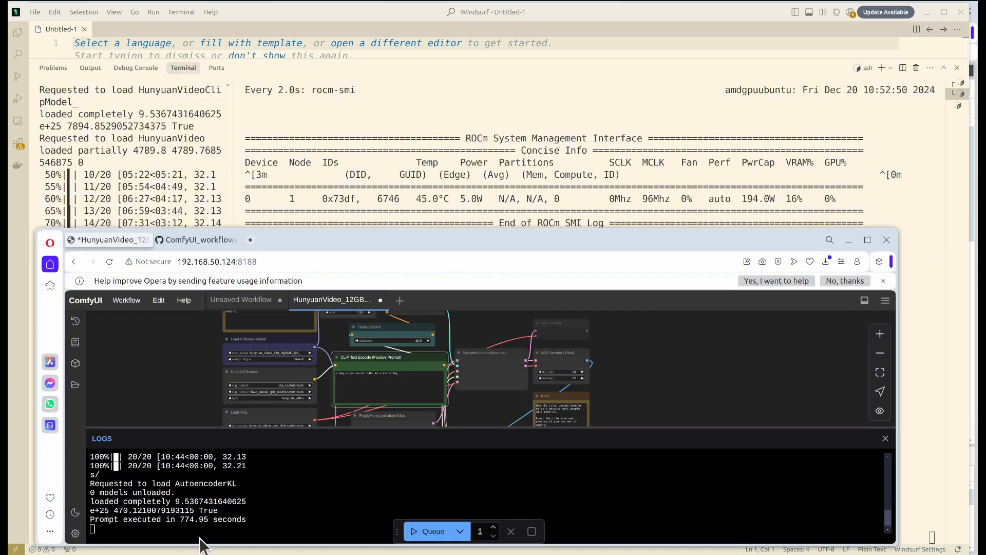
mouse_move(182, 516)
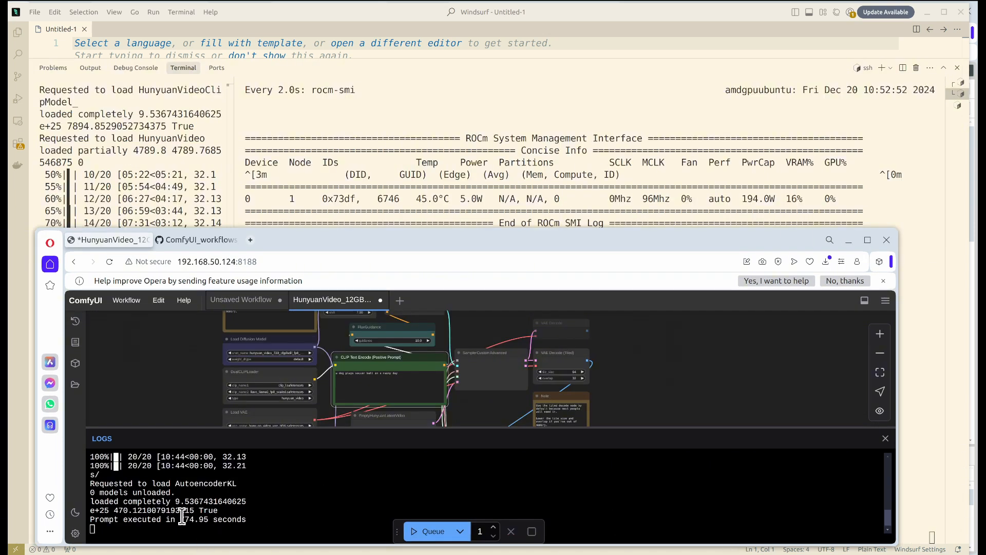